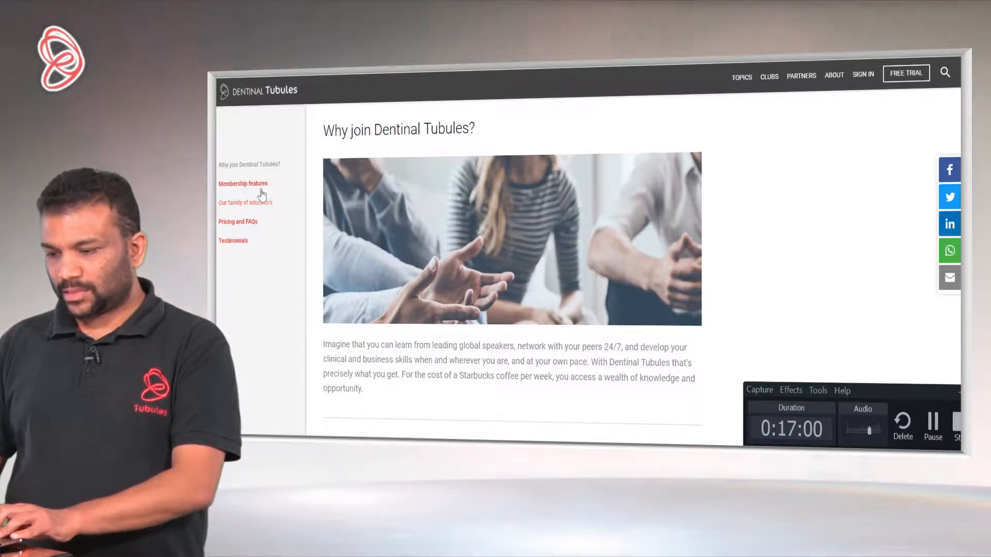
Browse the Membership features page through the member, practice owner and educator sections and back.
{"action": "left_click", "coordinate": [242, 183]}
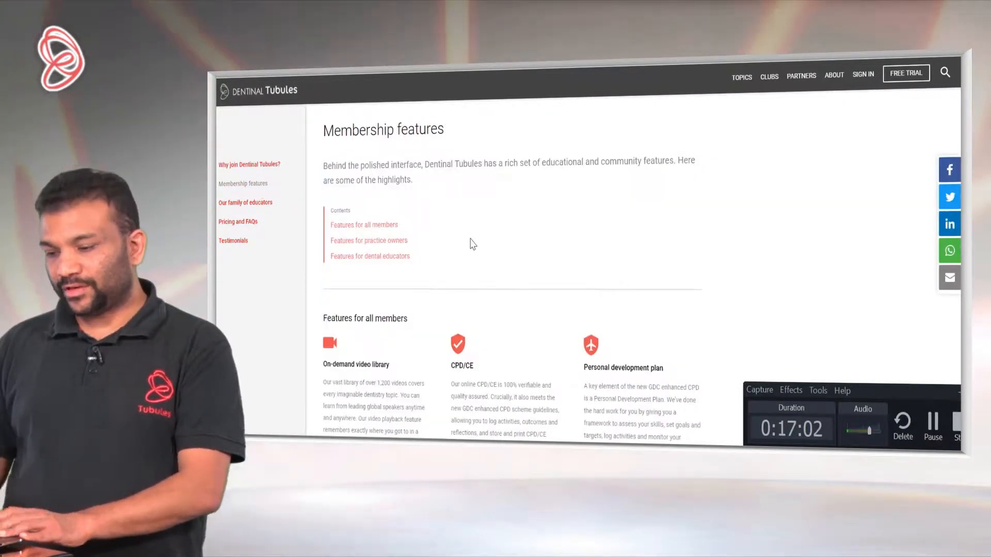
{"action": "scroll", "scroll_direction": "down", "scroll_amount": 3}
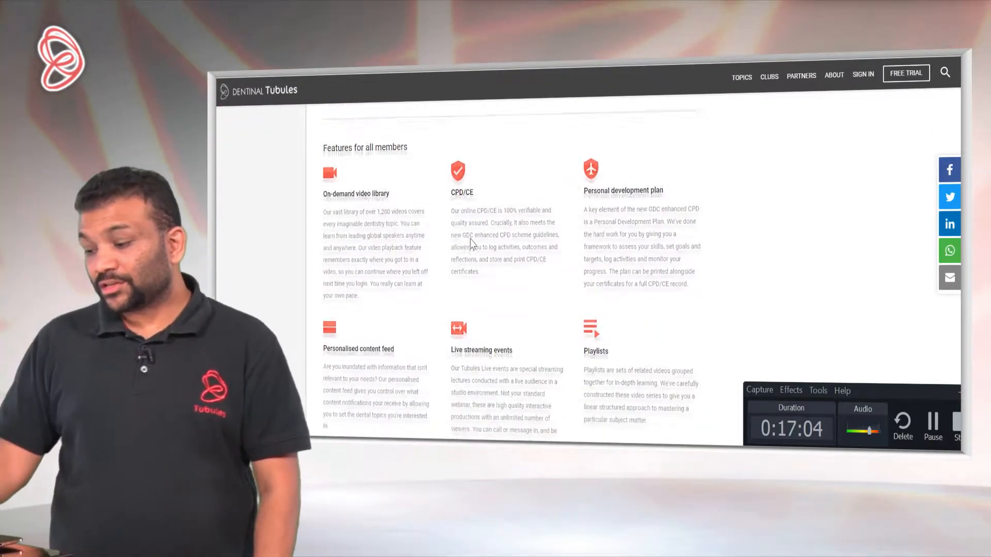
{"action": "scroll", "scroll_direction": "down", "scroll_amount": 3}
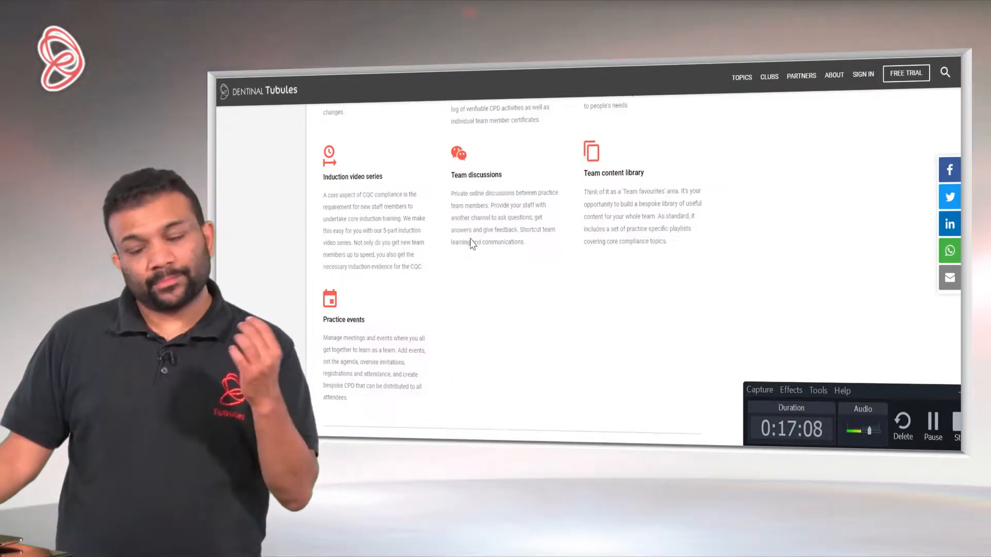
{"action": "scroll", "scroll_direction": "down", "scroll_amount": 3}
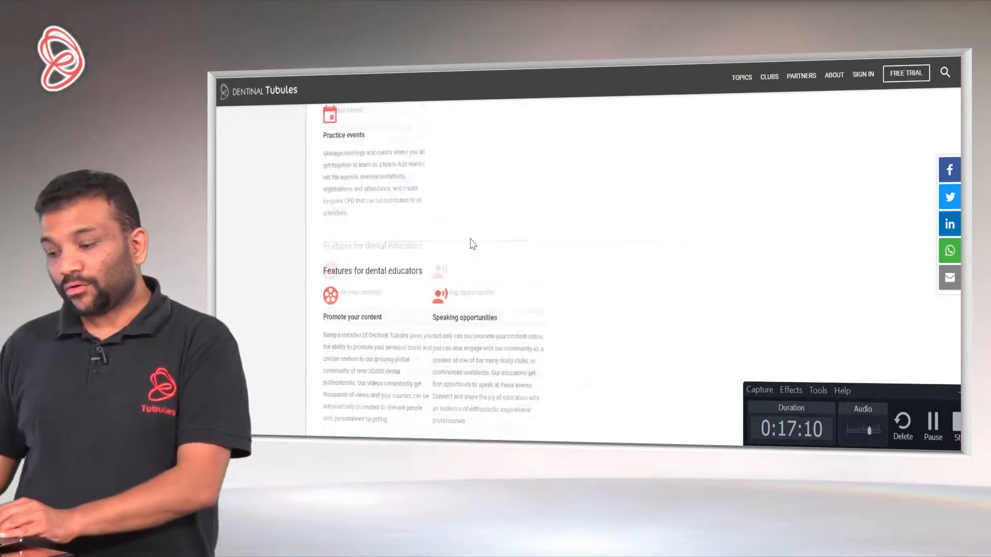
{"action": "scroll", "scroll_direction": "up", "scroll_amount": 3}
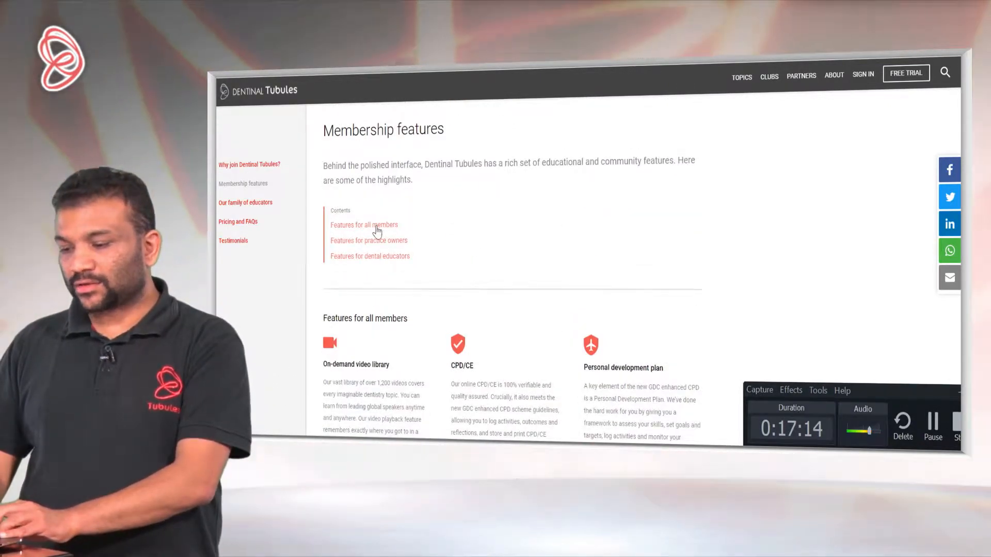
{"action": "scroll", "scroll_direction": "down", "scroll_amount": 3}
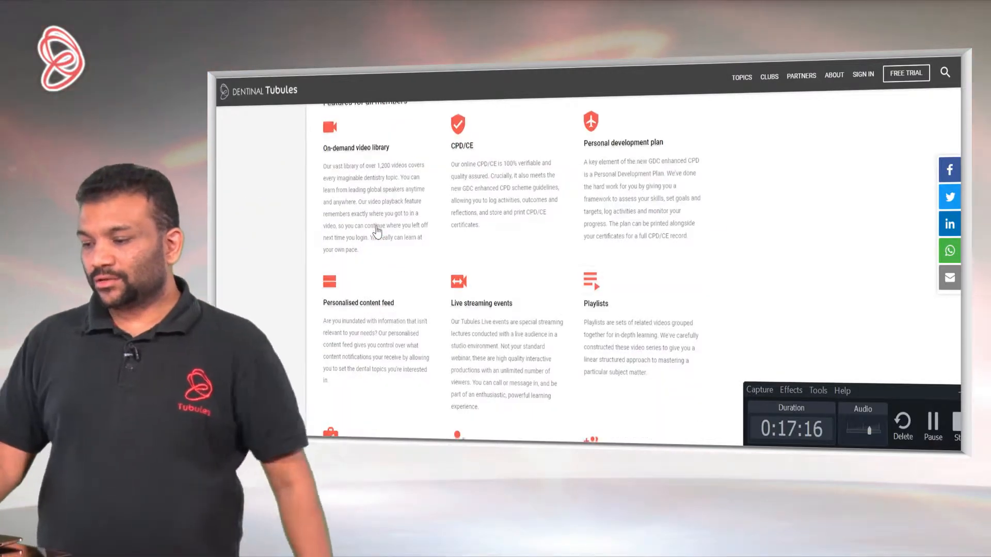
{"action": "scroll", "scroll_direction": "down", "scroll_amount": 3}
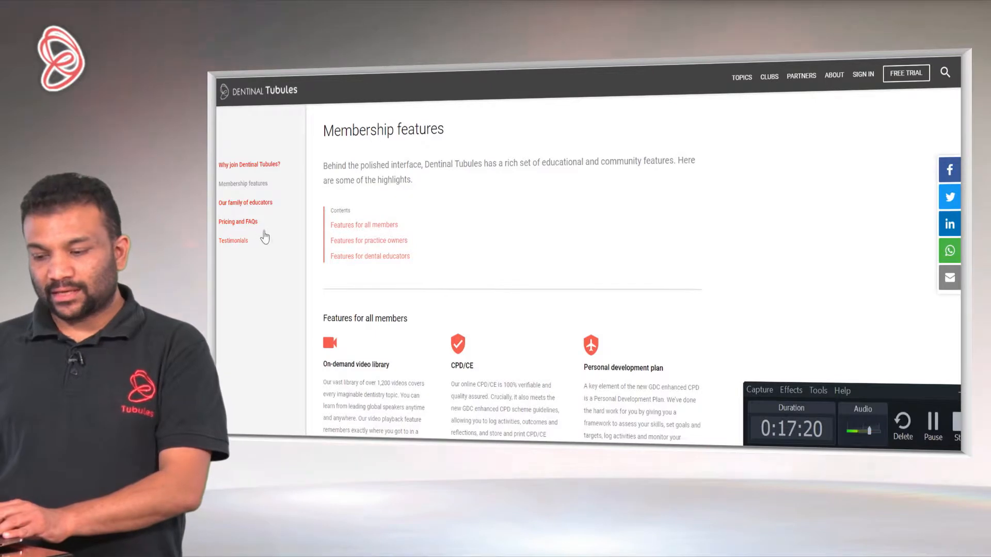
{"action": "right_click", "coordinate": [237, 221]}
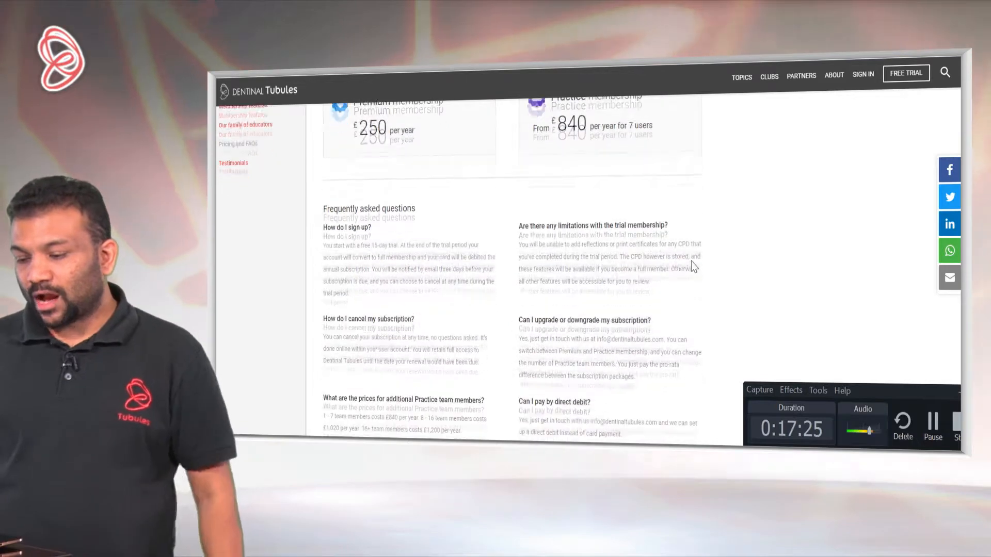
Read down through the FAQ answers, then return to the Premium and Practice prices.
{"action": "scroll", "scroll_direction": "down", "scroll_amount": 3}
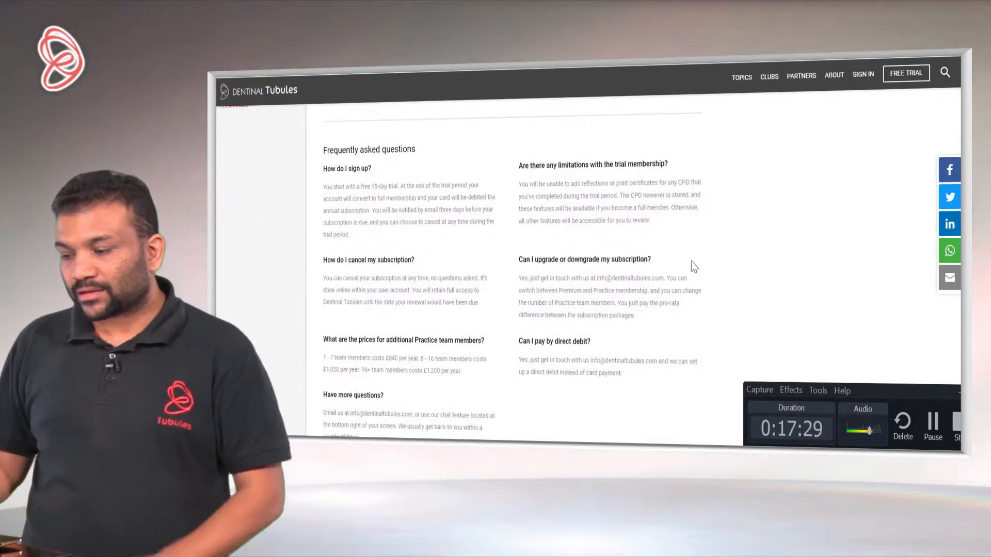
{"action": "scroll", "scroll_direction": "up", "scroll_amount": 3}
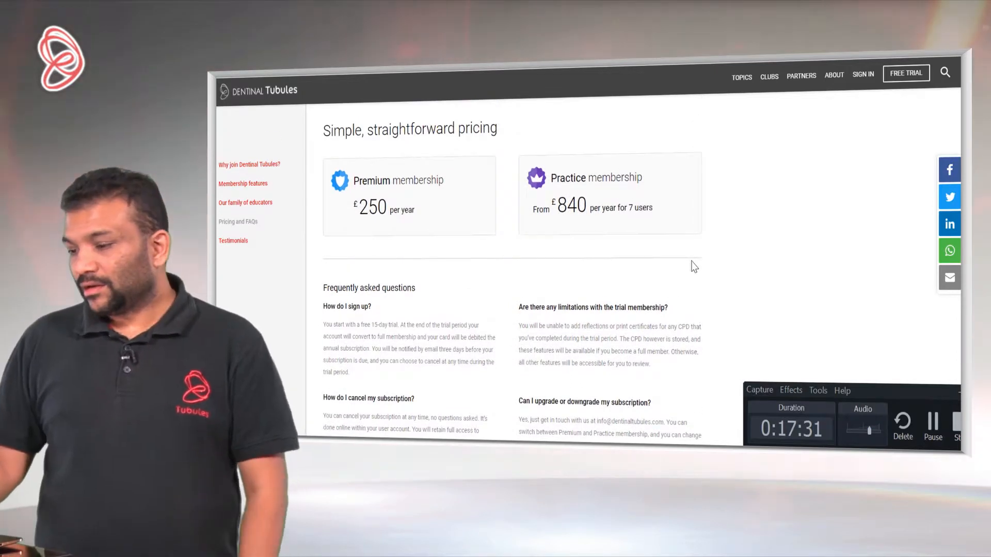